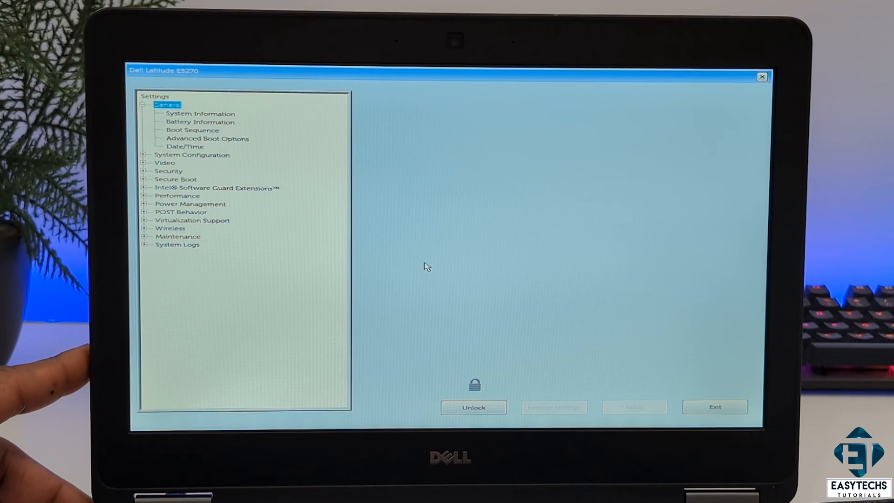
{"action": "mouse_move", "coordinate": [370, 228]}
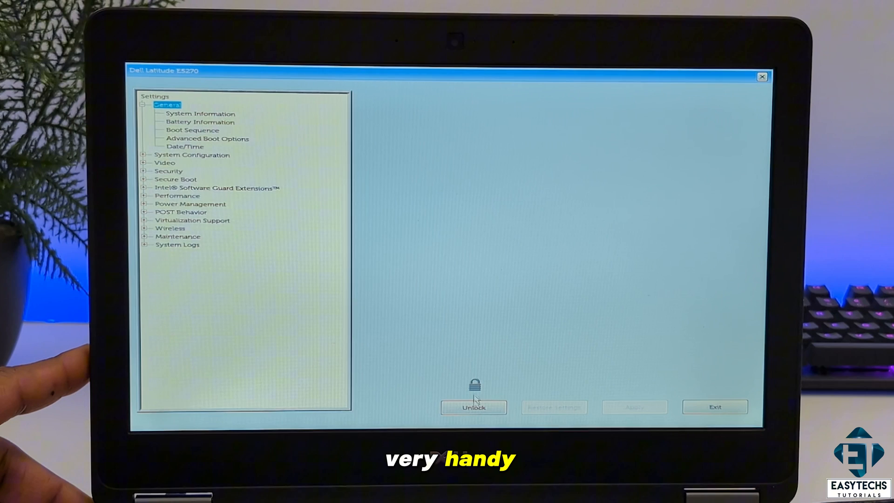
Step: Show the BIOS system number, then reach bios-pw.org from its ScamAdviser review via Visit the site
{"action": "left_click", "coordinate": [473, 407]}
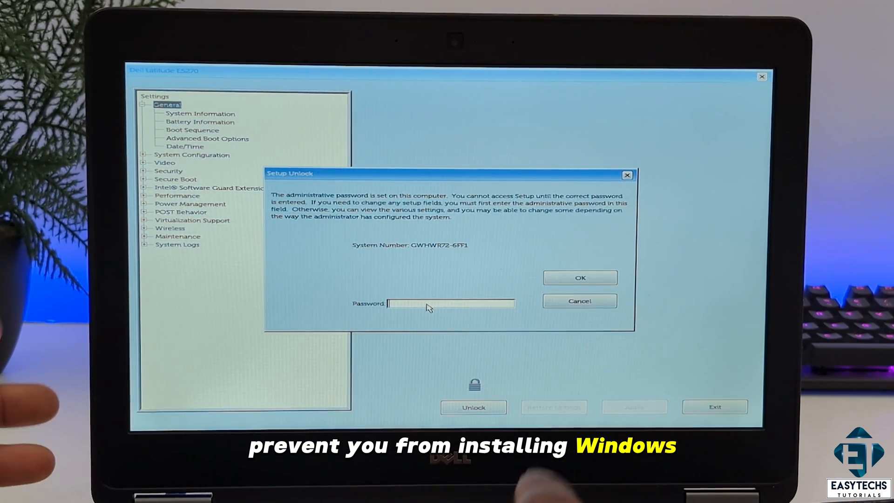
{"action": "mouse_move", "coordinate": [667, 170]}
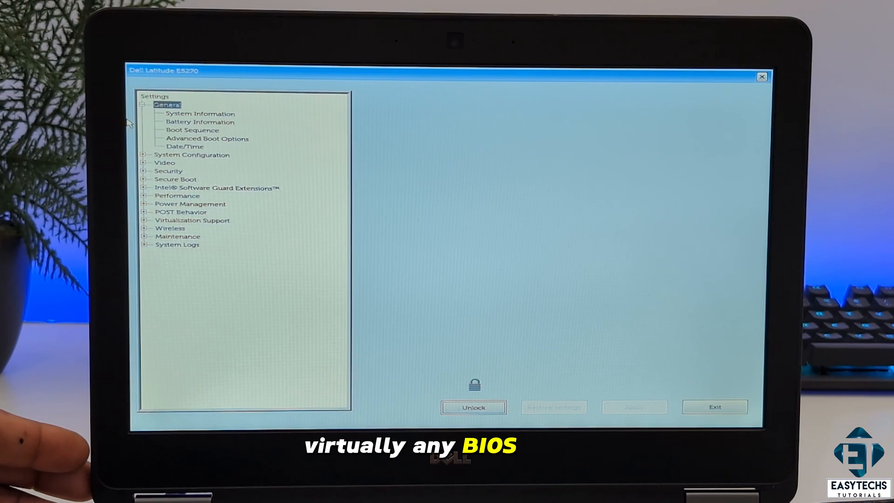
{"action": "left_click", "coordinate": [191, 130]}
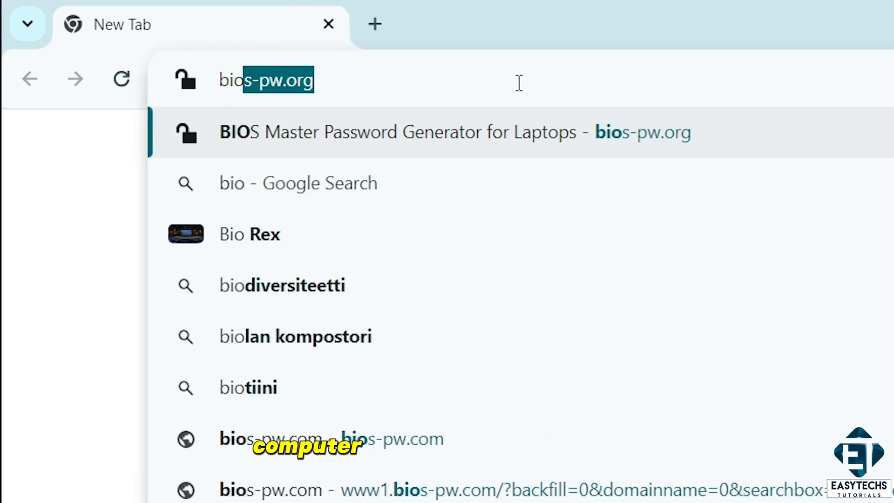
{"action": "type", "text": "-website/"}
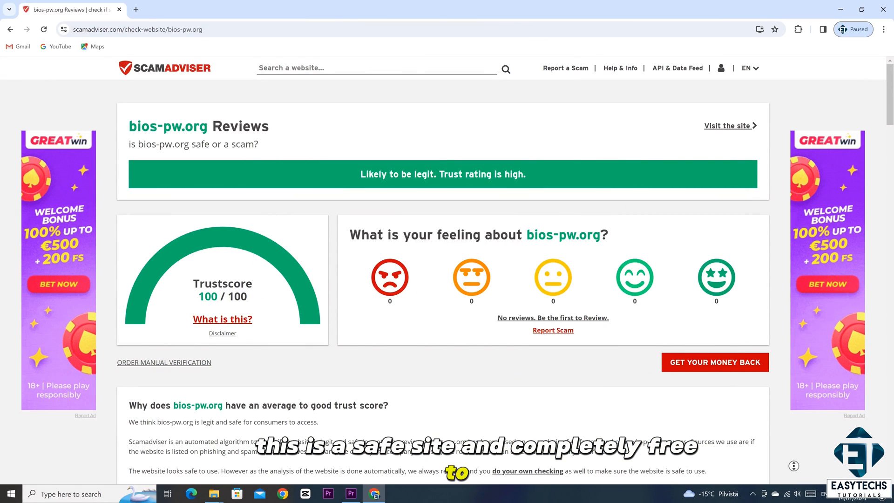
{"action": "left_click", "coordinate": [728, 126]}
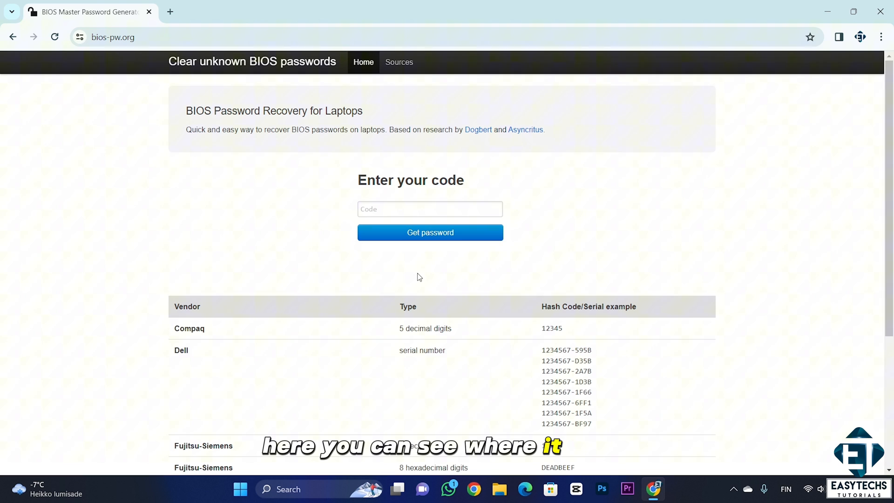
{"action": "mouse_move", "coordinate": [520, 228]}
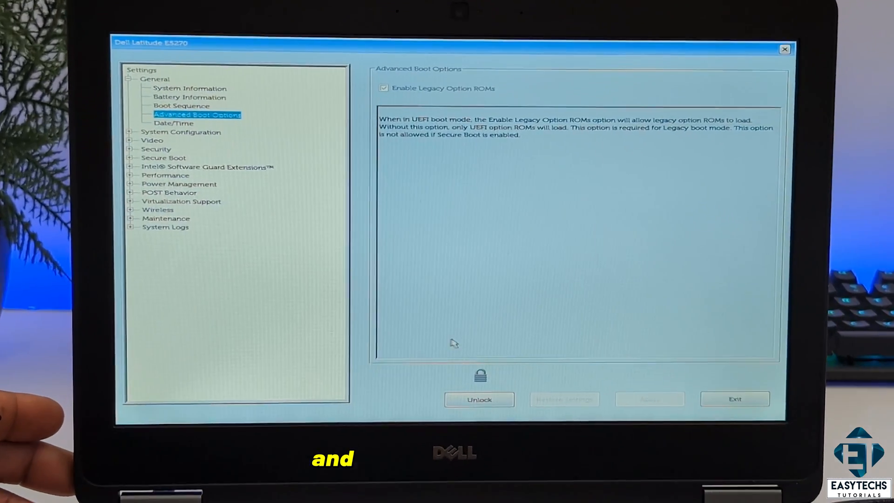
Step: Start entering the system number from the Dell prompt into the bios-pw.org code field
{"action": "left_click", "coordinate": [478, 400]}
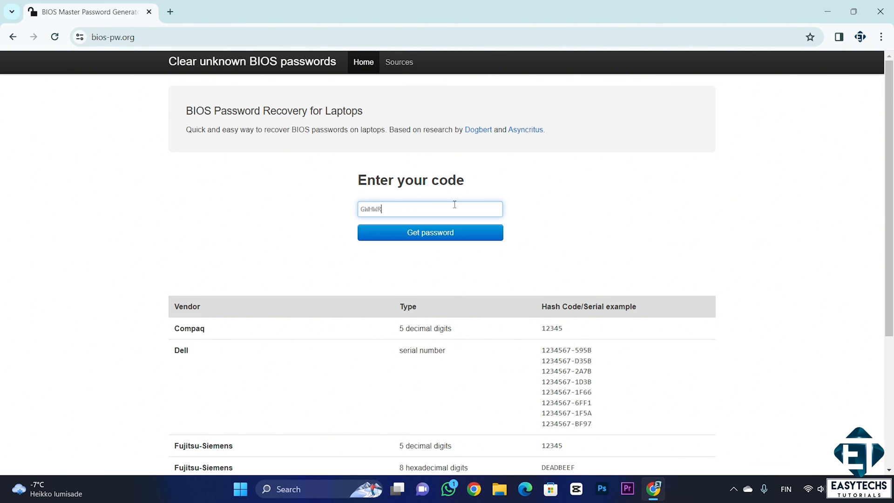
{"action": "type", "text": "72"}
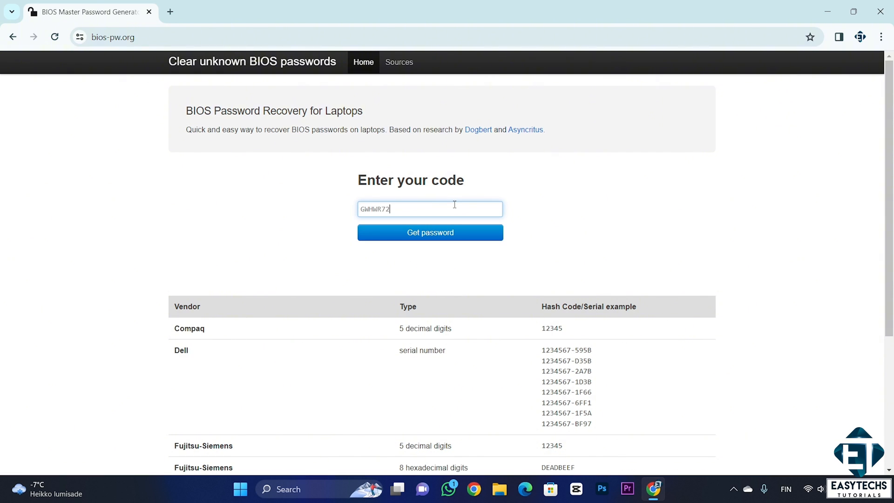
{"action": "type", "text": "-6FF1"}
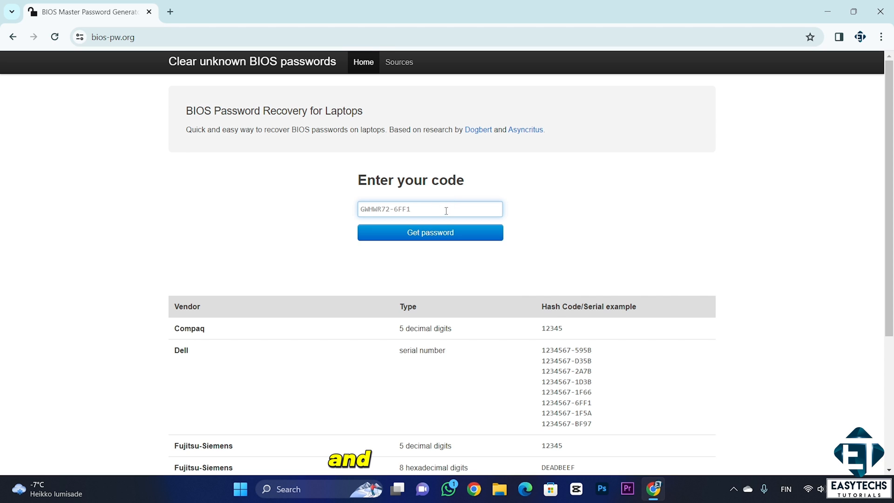
{"action": "left_click", "coordinate": [430, 232]}
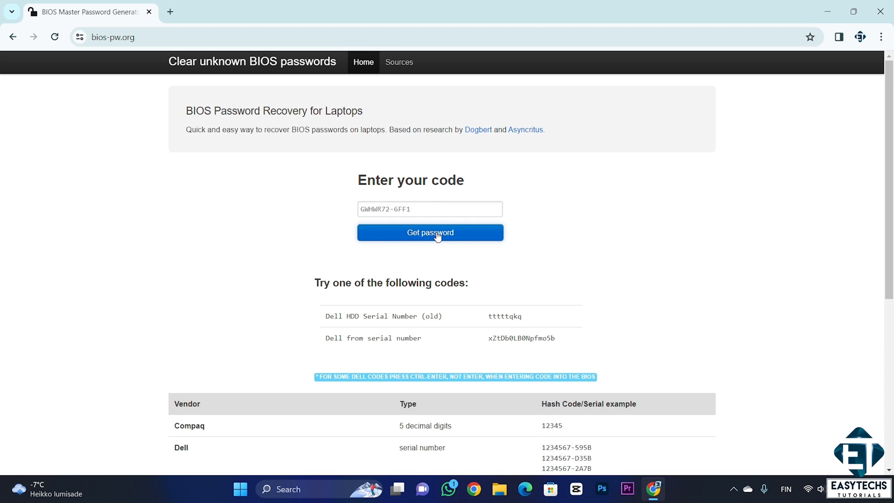
{"action": "mouse_move", "coordinate": [464, 245]}
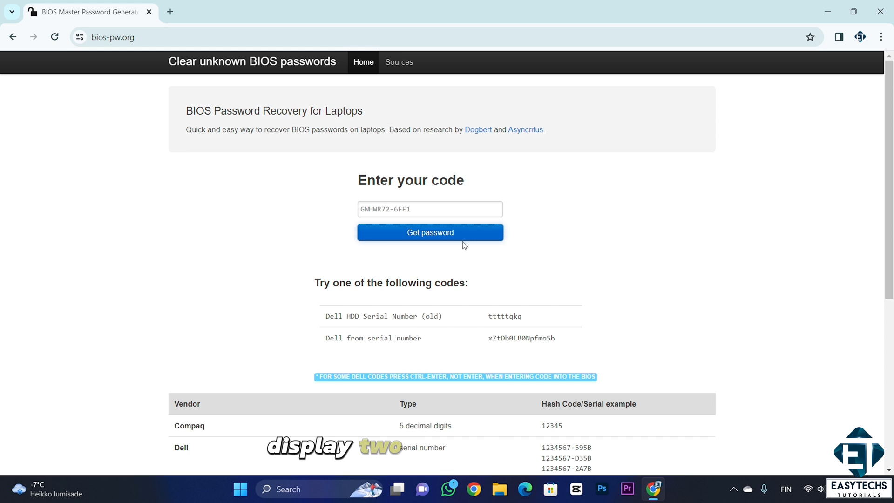
{"action": "mouse_move", "coordinate": [480, 263]}
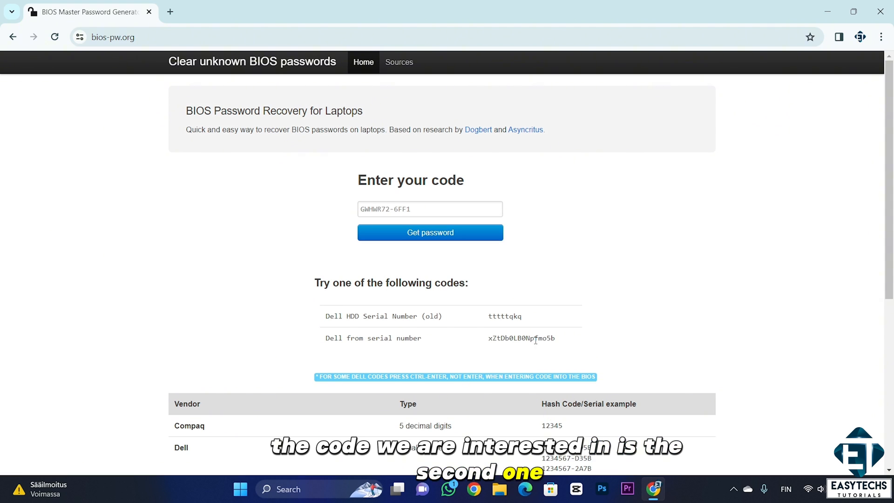
{"action": "double_click", "coordinate": [520, 337]}
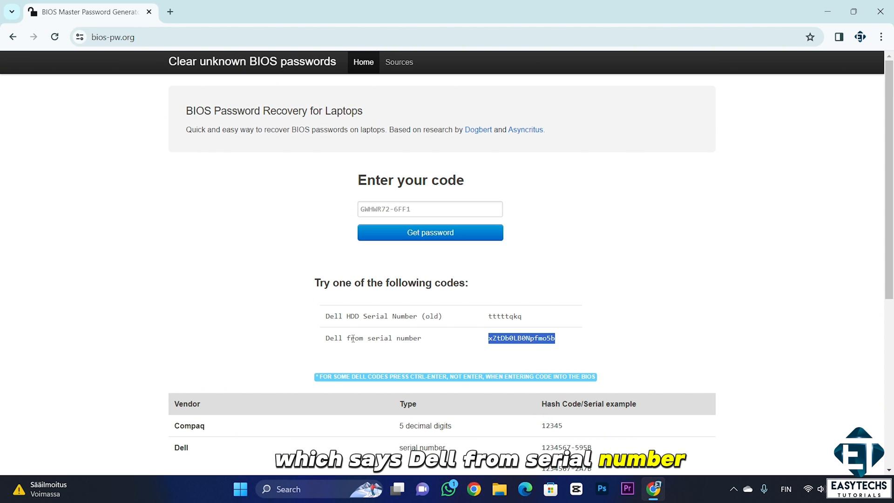
{"action": "mouse_move", "coordinate": [526, 353]}
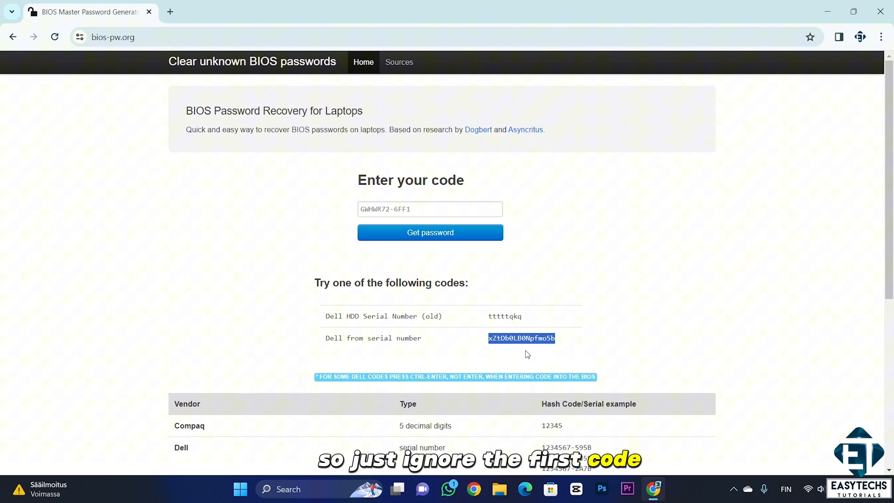
{"action": "mouse_move", "coordinate": [514, 352]}
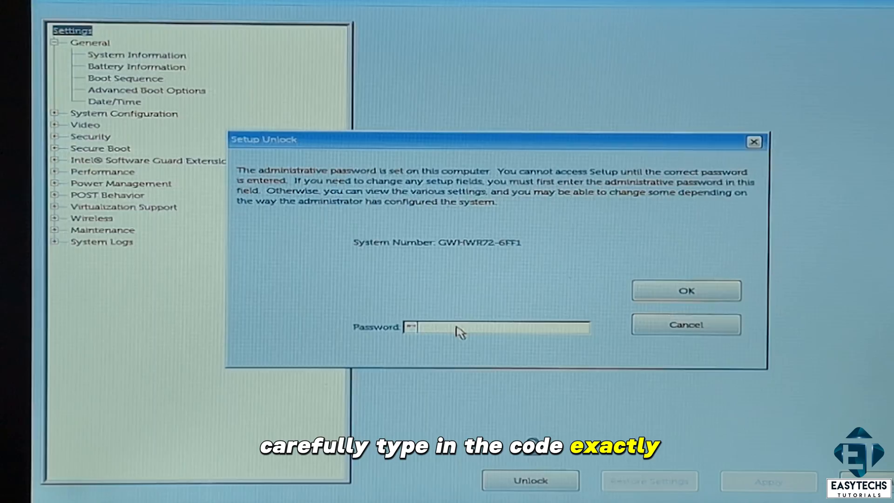
Step: Fill the Setup Unlock password field with the generated master code, left unsubmitted
{"action": "type", "text": "*"}
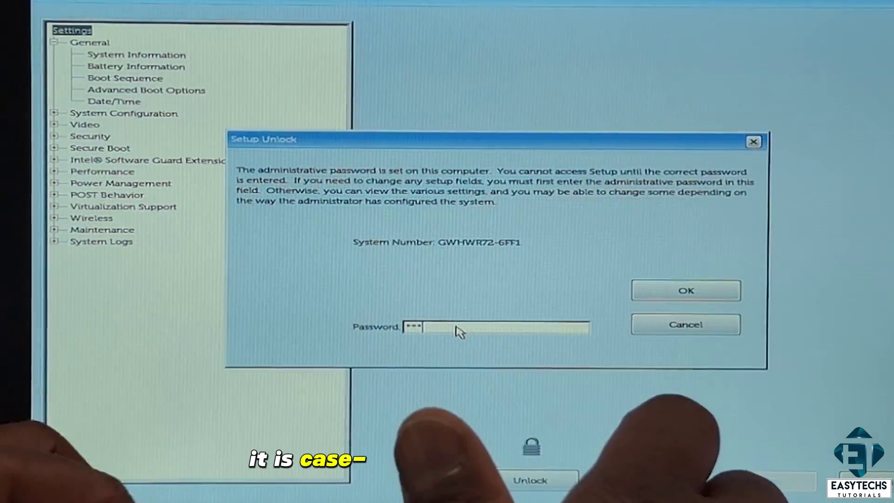
{"action": "type", "text": "*"}
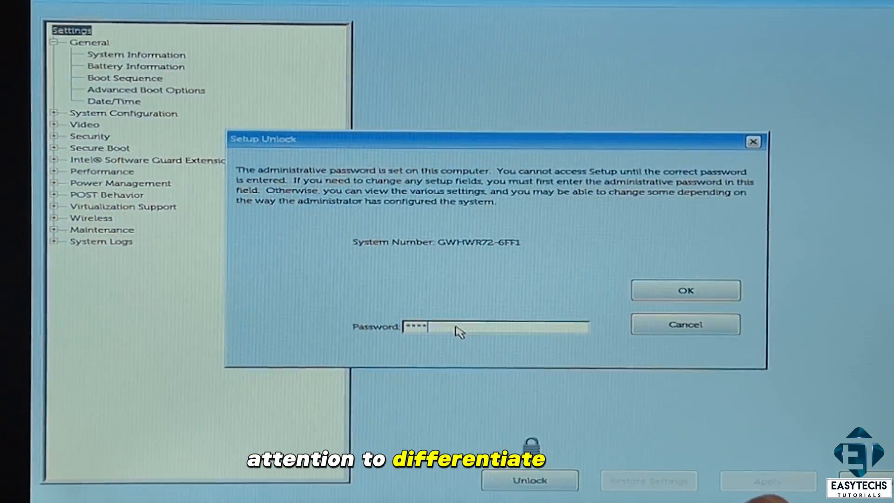
{"action": "type", "text": "**"}
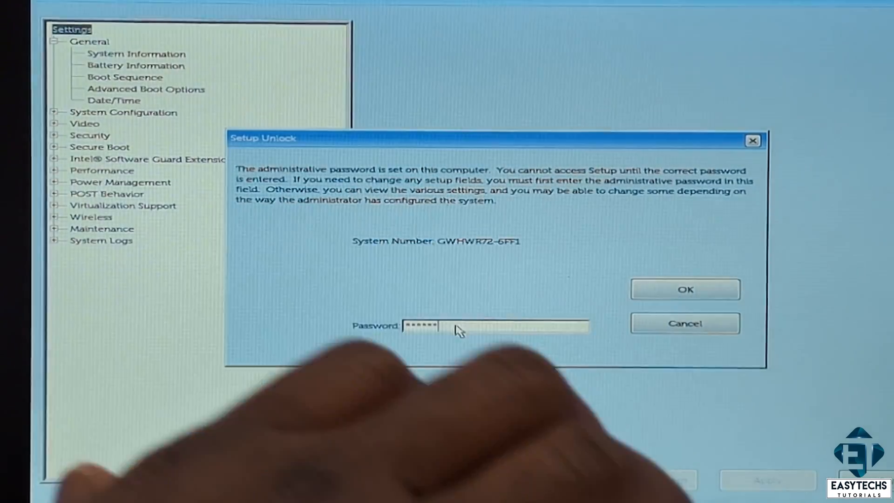
{"action": "type", "text": "••"}
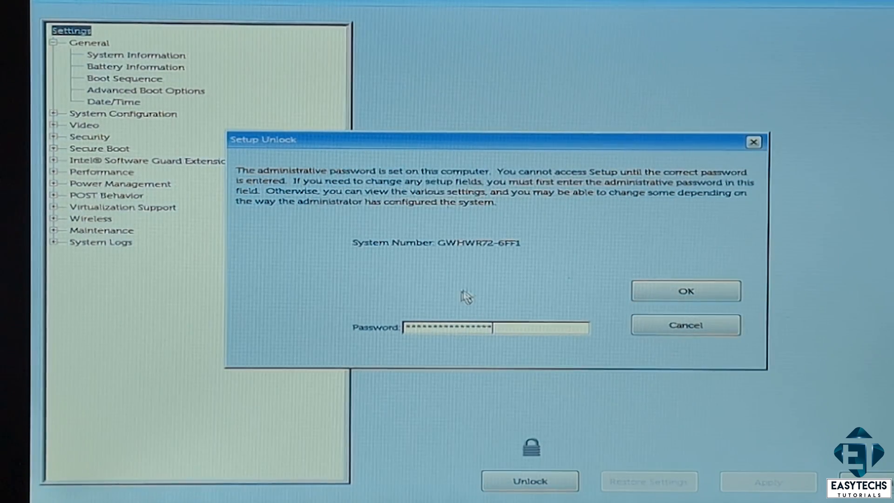
{"action": "mouse_move", "coordinate": [553, 338]}
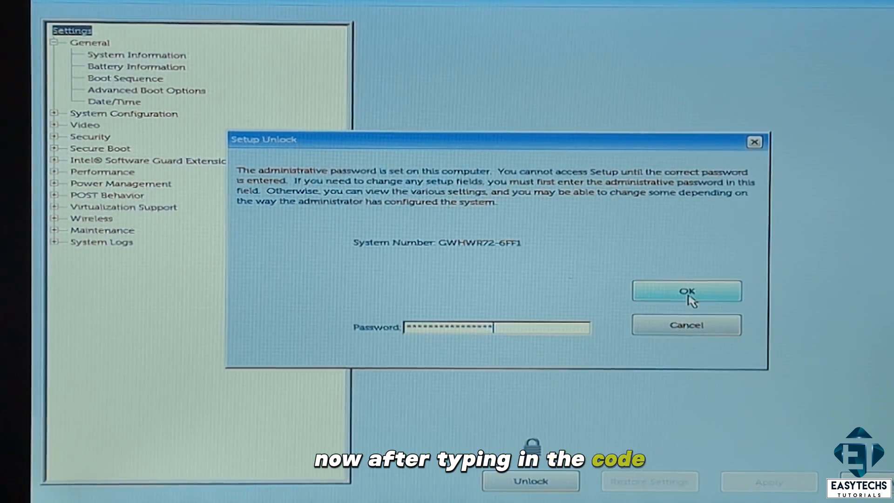
Step: Submit the master password and clear the Incorrect password warning to unlock setup
{"action": "left_click", "coordinate": [686, 290]}
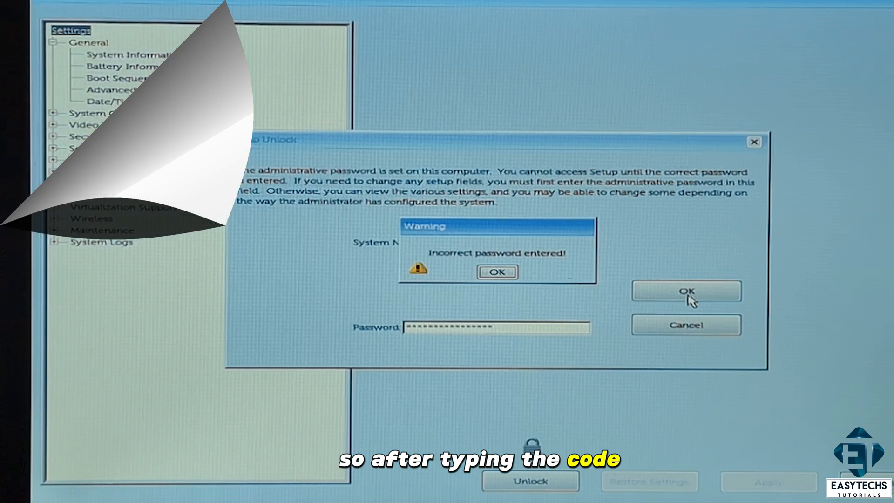
{"action": "left_click", "coordinate": [496, 272]}
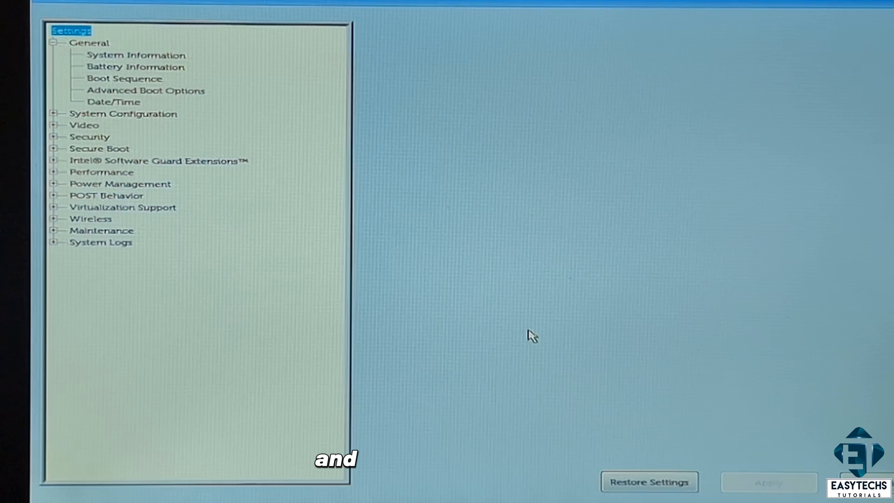
{"action": "mouse_move", "coordinate": [512, 349]}
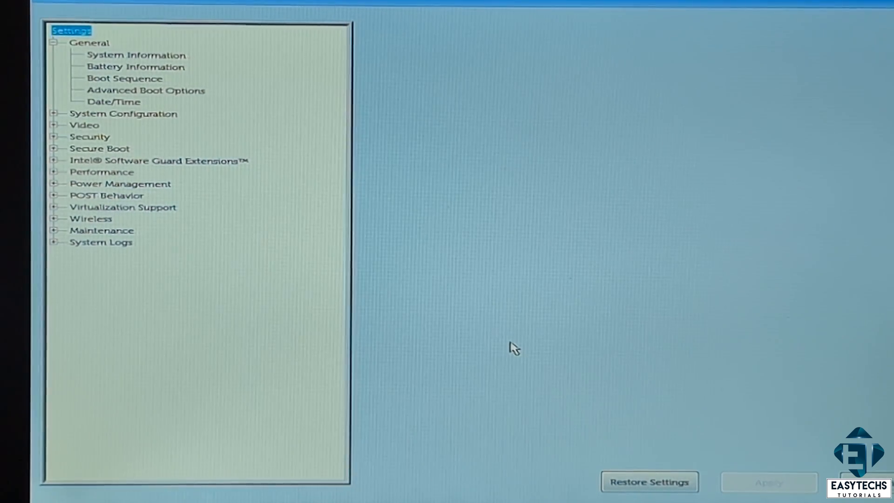
{"action": "left_click", "coordinate": [124, 78]}
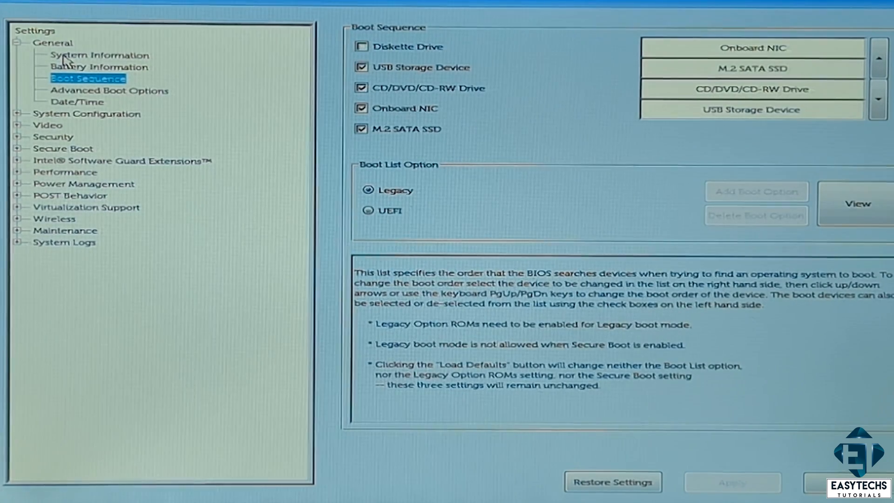
{"action": "left_click", "coordinate": [420, 67]}
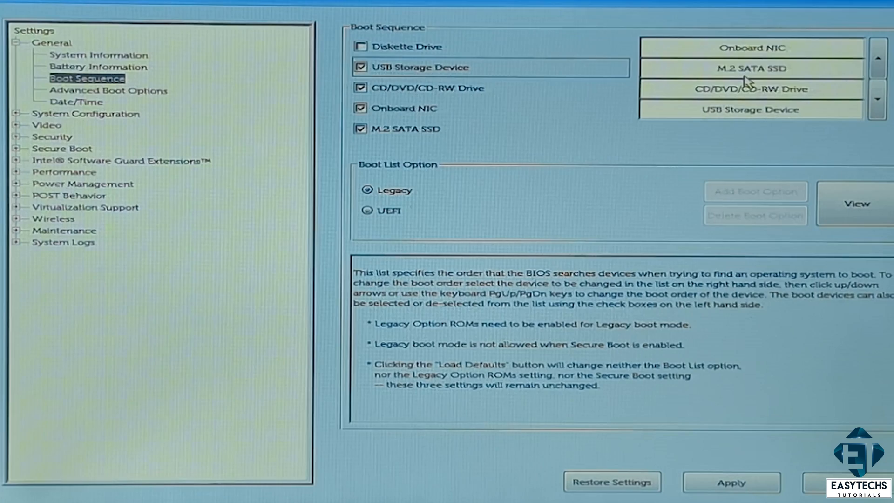
{"action": "left_click", "coordinate": [877, 58]}
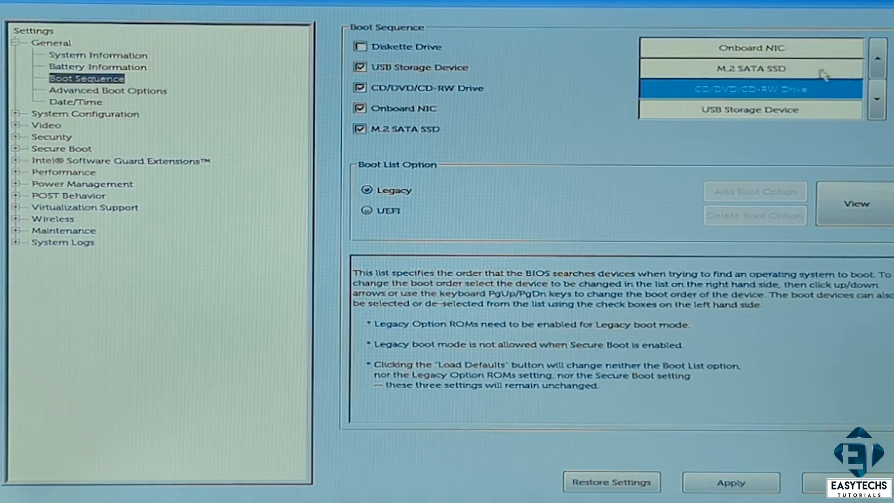
{"action": "left_click", "coordinate": [877, 60]}
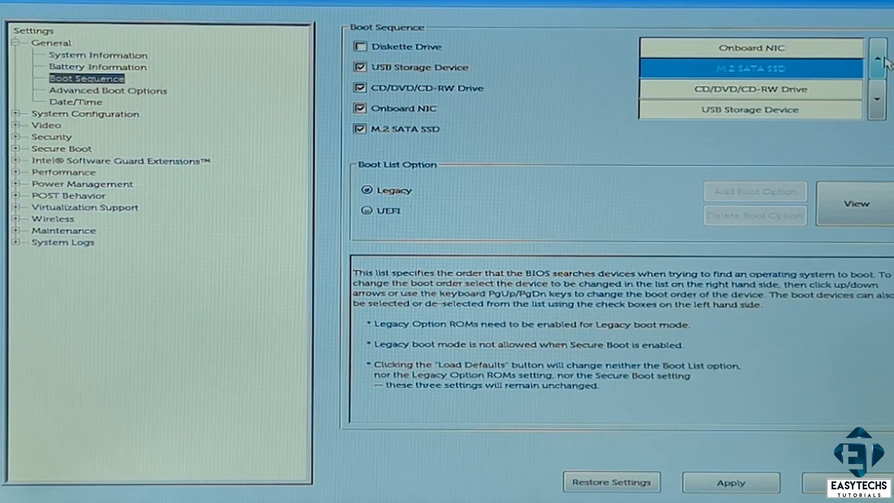
{"action": "left_click", "coordinate": [878, 60]}
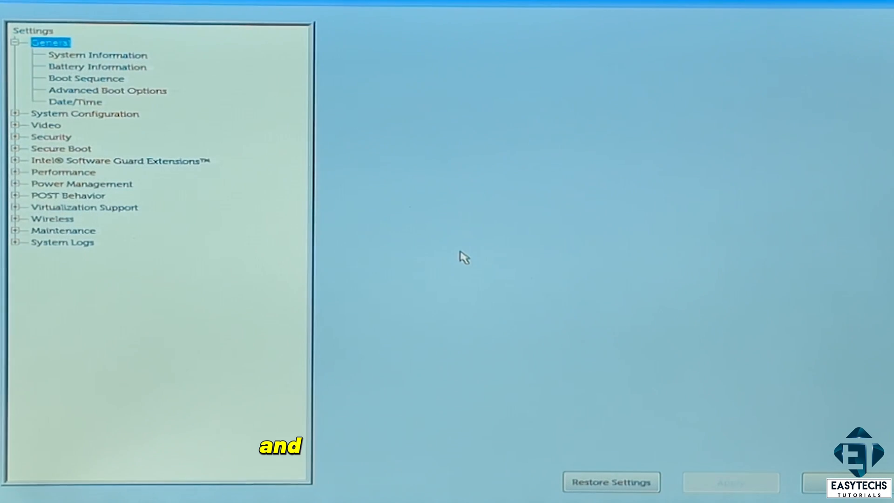
{"action": "mouse_move", "coordinate": [345, 431]}
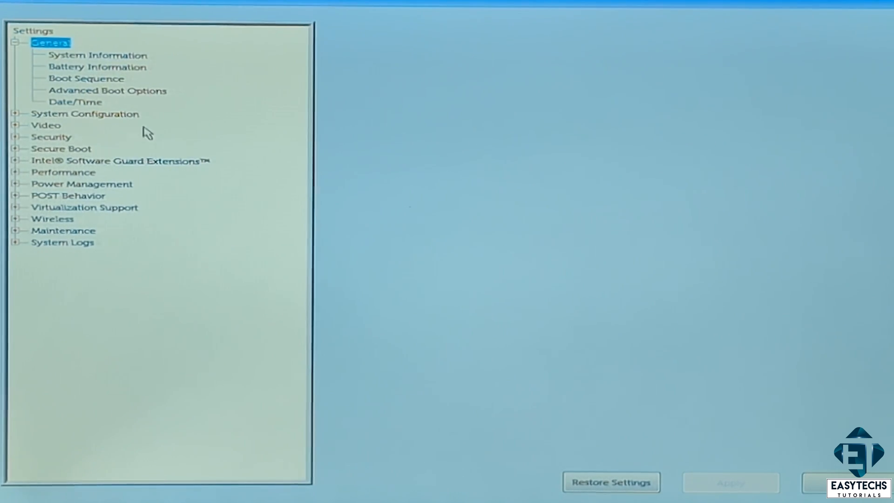
Step: On General > Boot Sequence, toggle the USB Storage Device entry, leaving it enabled
{"action": "left_click", "coordinate": [85, 78]}
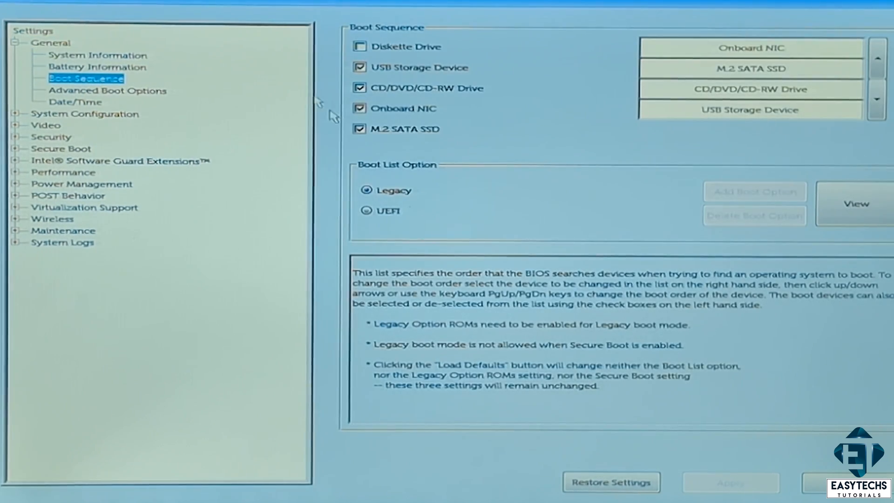
{"action": "left_click", "coordinate": [419, 67]}
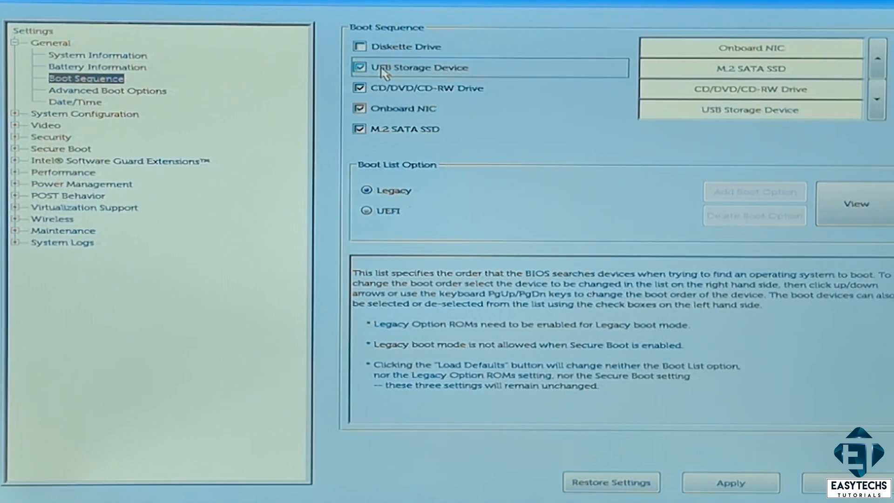
{"action": "mouse_move", "coordinate": [617, 371]}
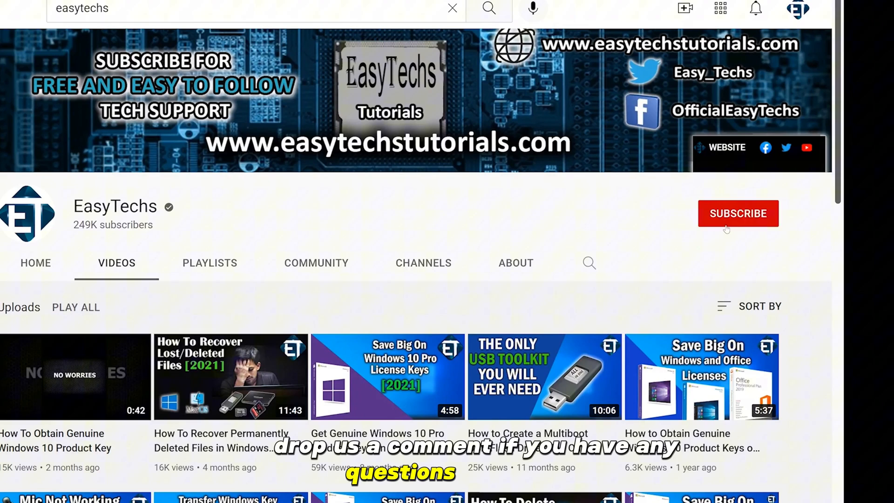
Step: Subscribe to EasyTechs with notifications set to All
{"action": "left_click", "coordinate": [738, 214]}
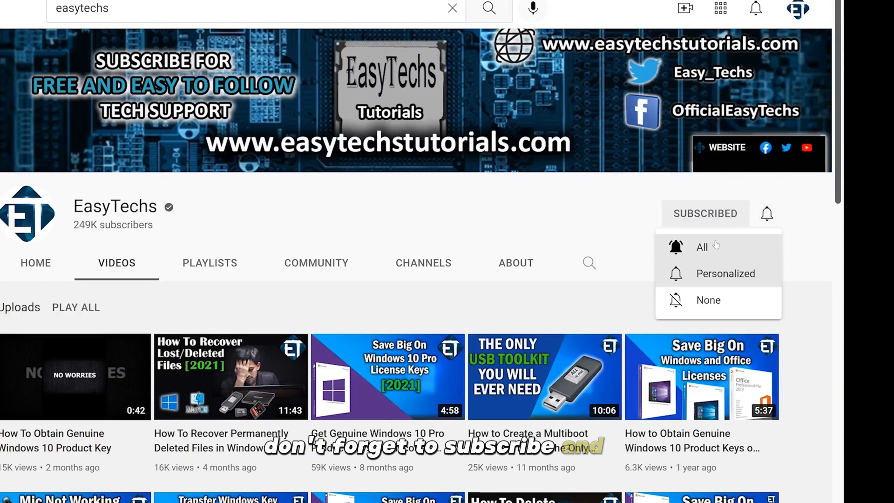
{"action": "left_click", "coordinate": [702, 246]}
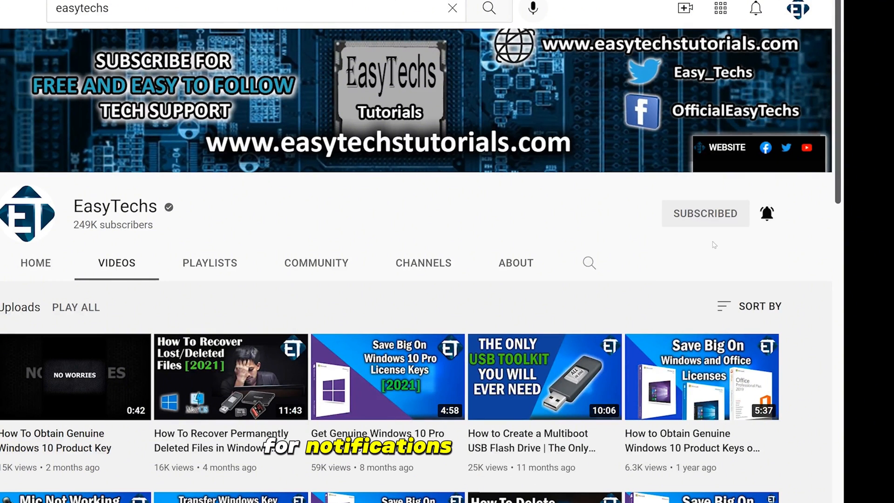